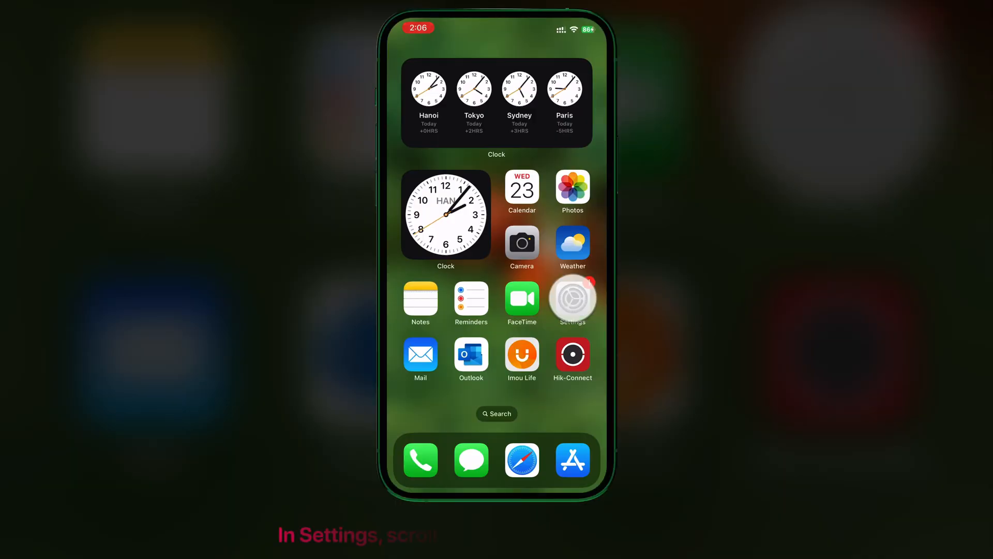
Step: Launch Settings from the Home Screen to reach its main list
left_click(571, 298)
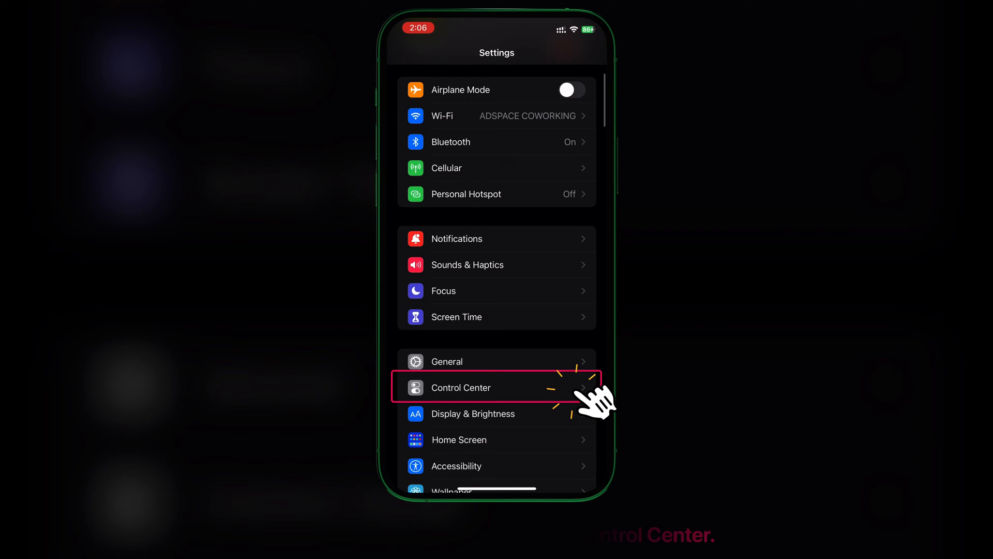
Step: Go into Control Center settings and add Screen Recording from More Controls
left_click(462, 387)
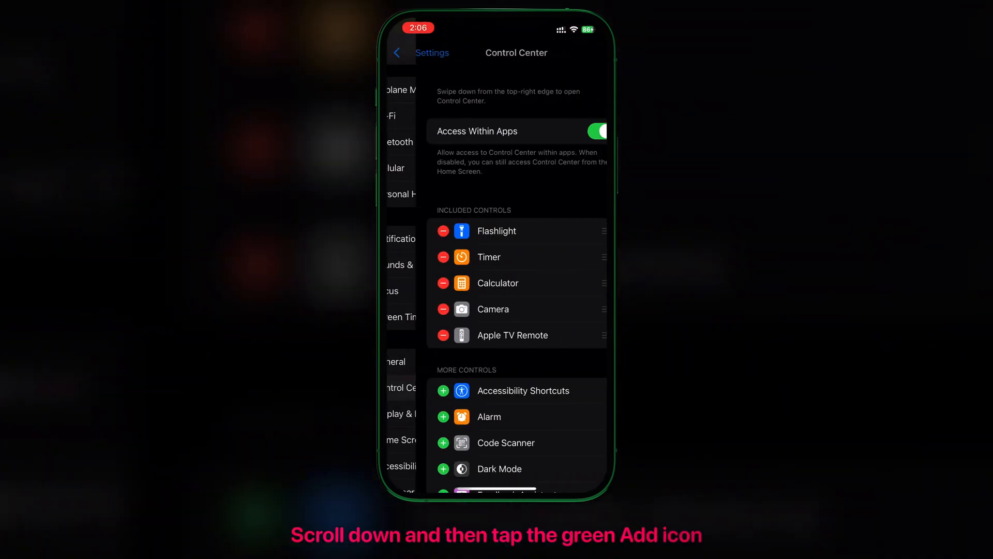
scroll("down", 3)
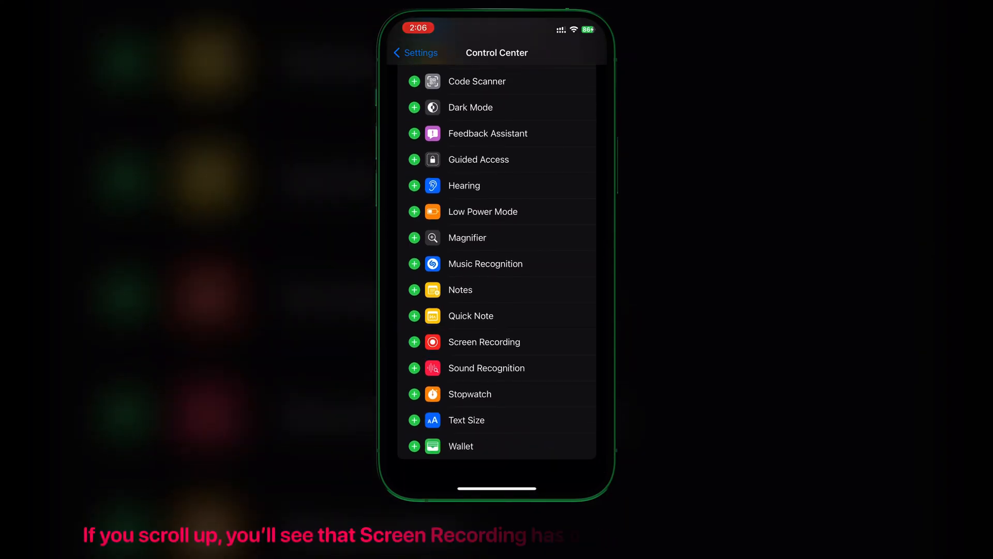
scroll("up", 3)
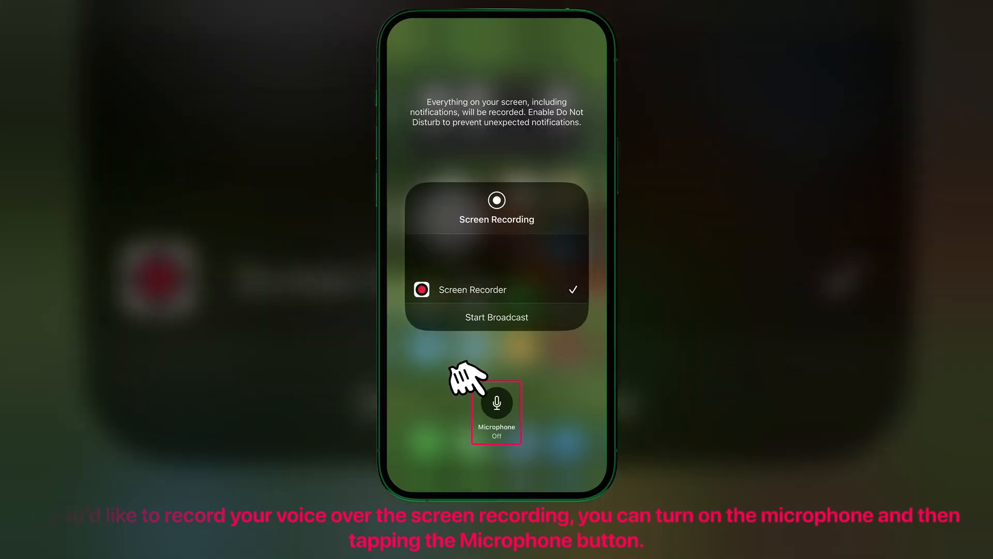
Step: Turn the Microphone on in the Screen Recording options, keeping Screen Recorder selected
left_click(497, 403)
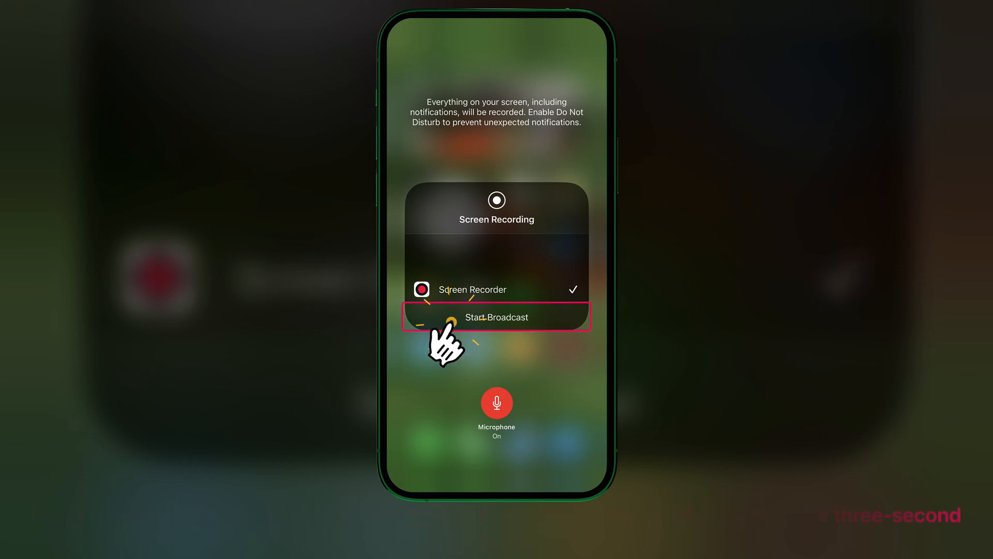
Step: Start Broadcast with the microphone on, then dismiss the panel back to the phone screen
left_click(496, 316)
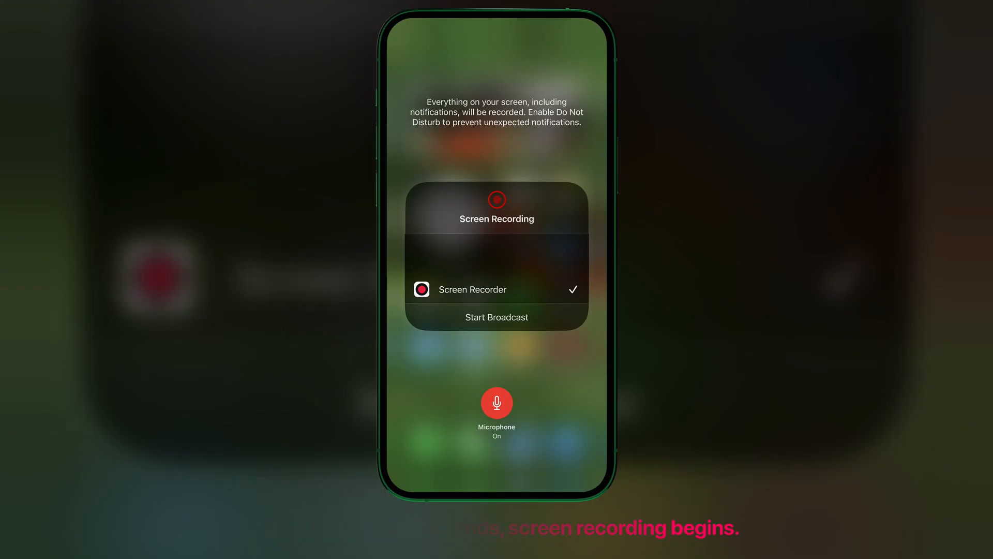
left_click(497, 317)
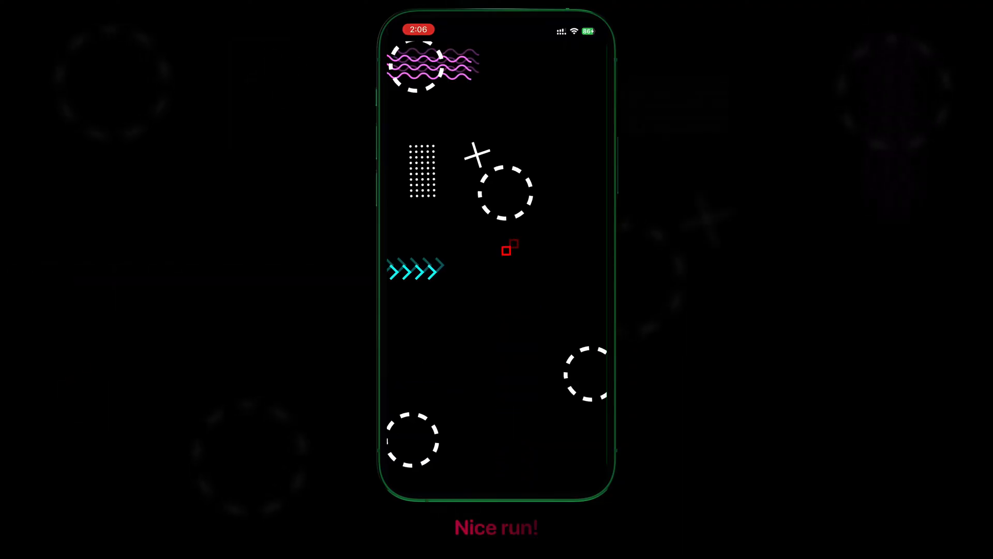